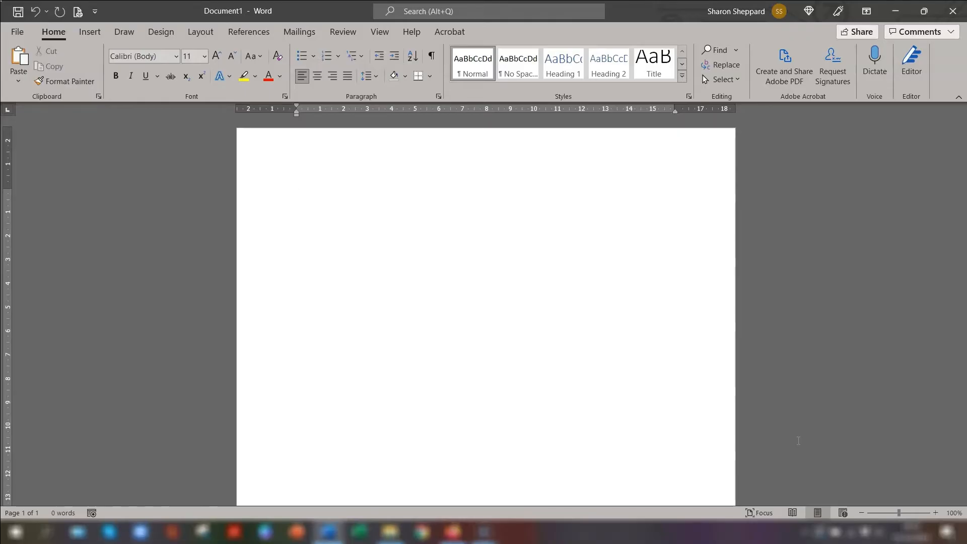
- Type 'I agree with:' with Option A and Option B, then open the Bullets library
left_click(296, 193)
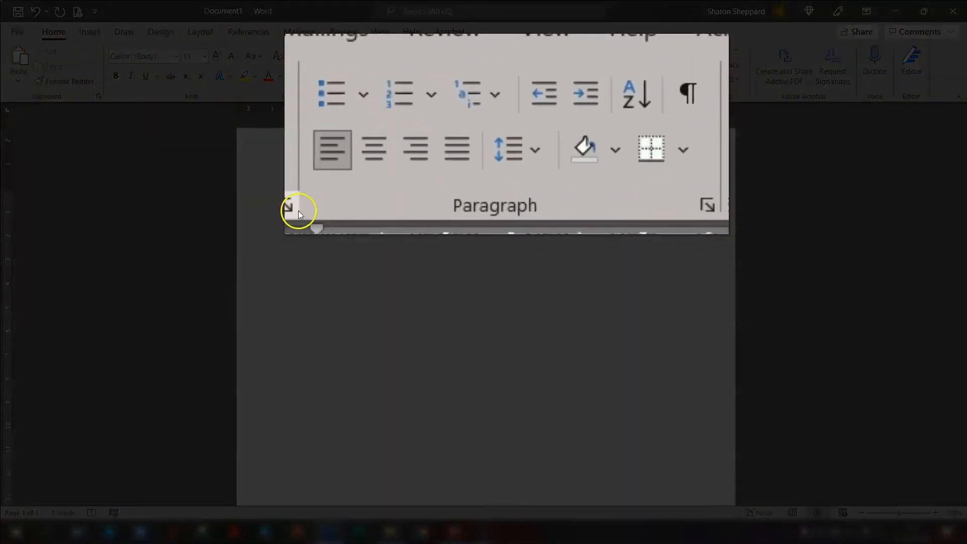
left_click(315, 56)
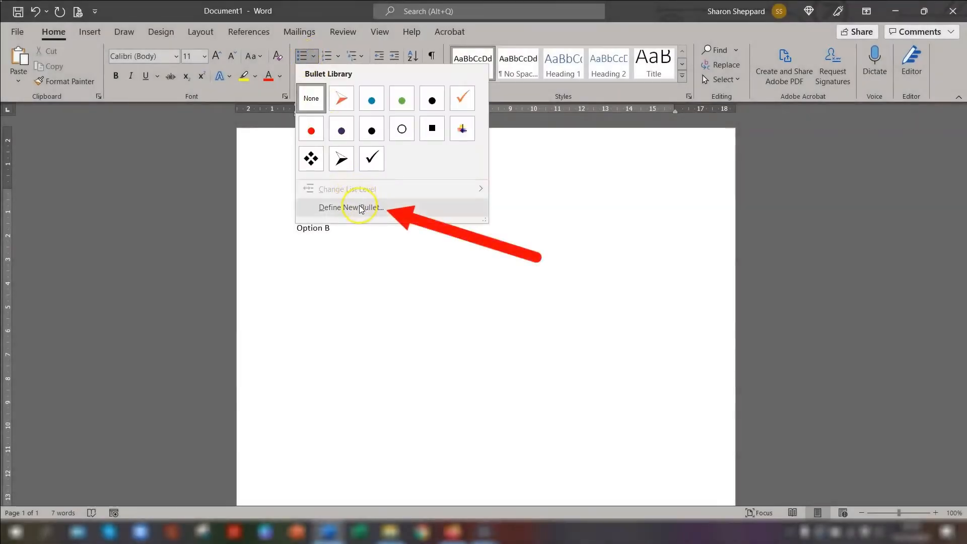
- Set the new bullet character to the empty Webdings square (code 99)
left_click(351, 207)
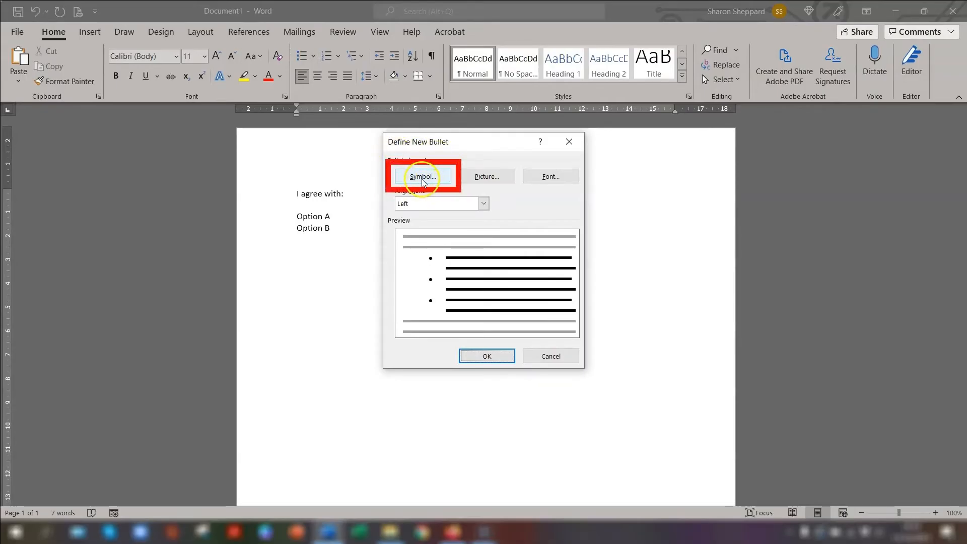
left_click(422, 176)
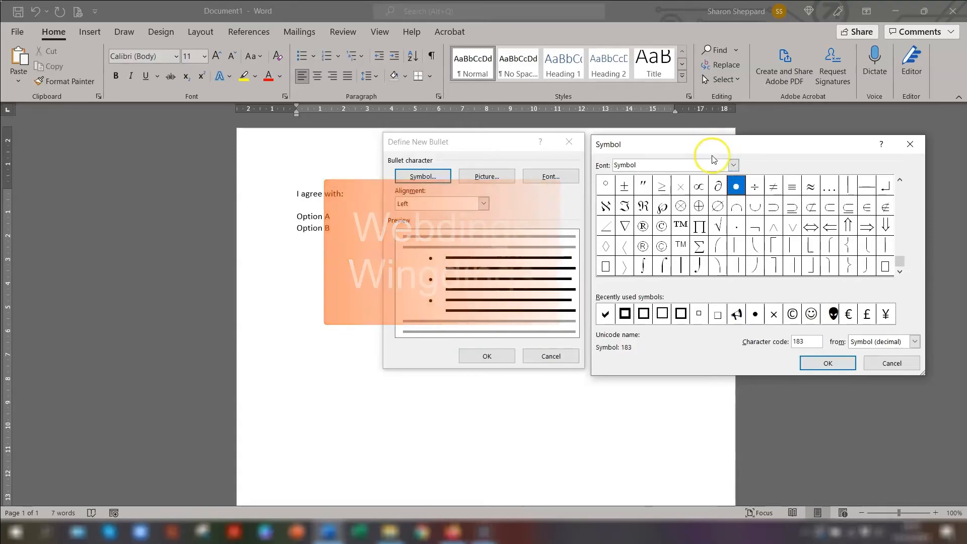
type("we")
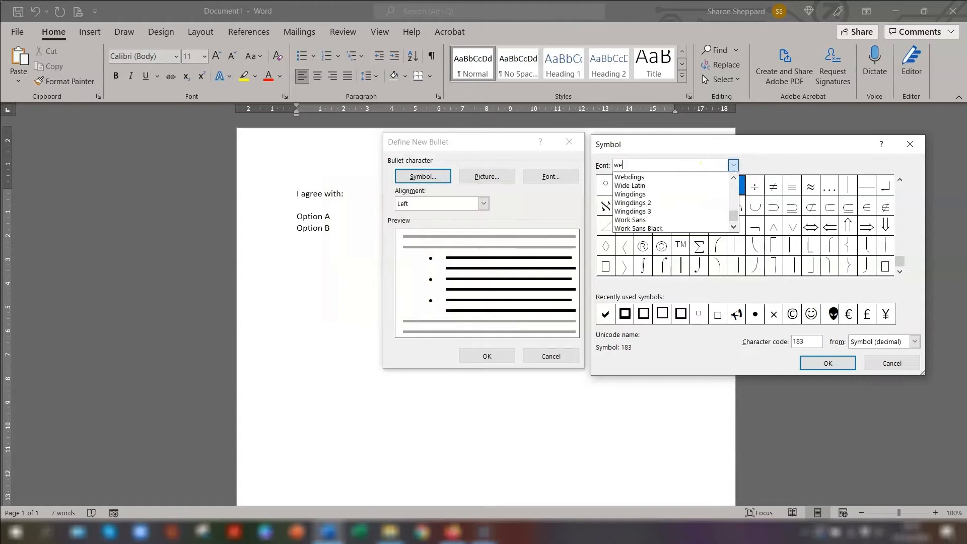
left_click(628, 177)
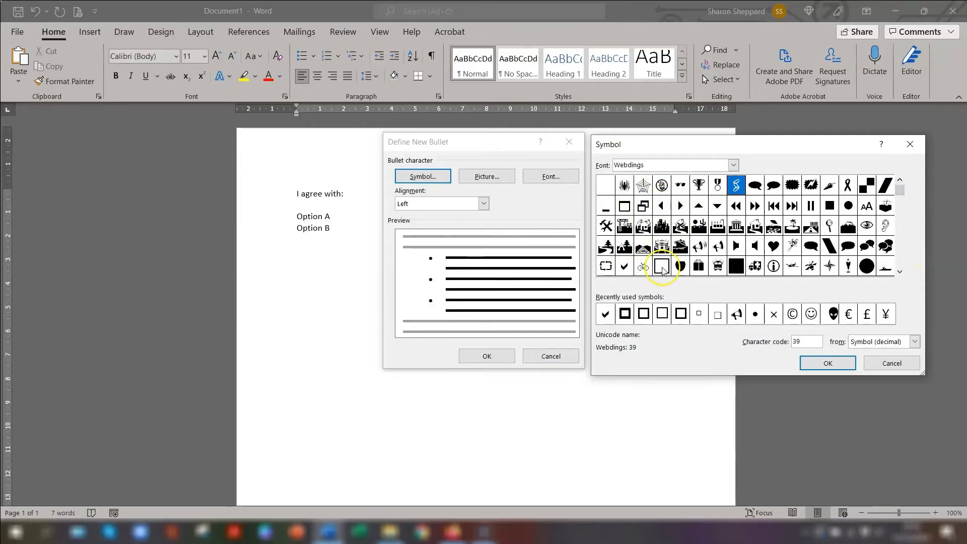
left_click(661, 265)
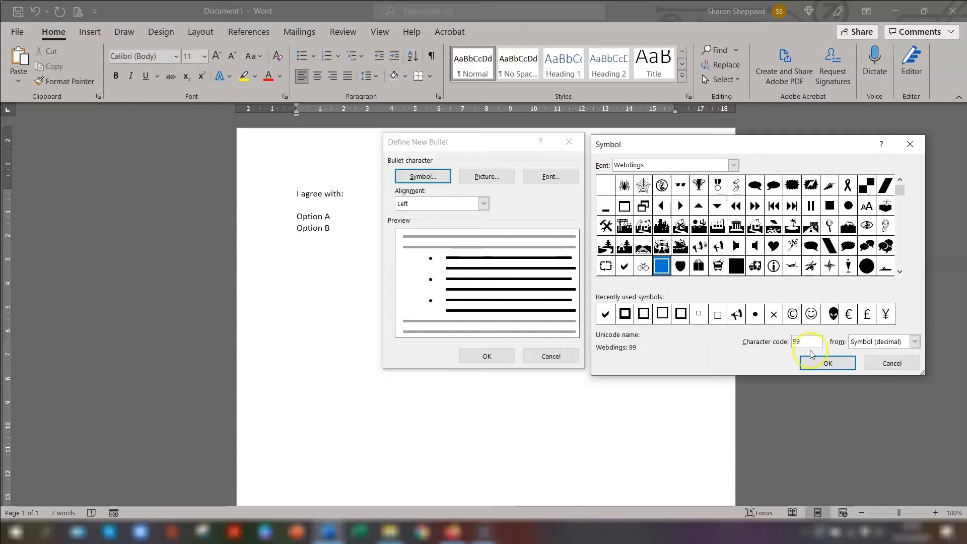
left_click(827, 362)
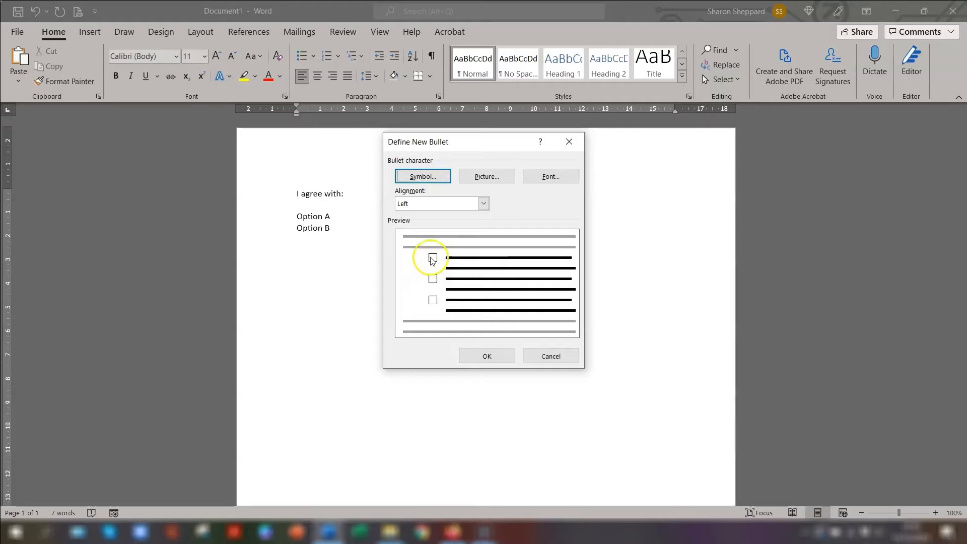
- Apply the square bullet, put Option B on its own line, and add Option C
left_click(486, 356)
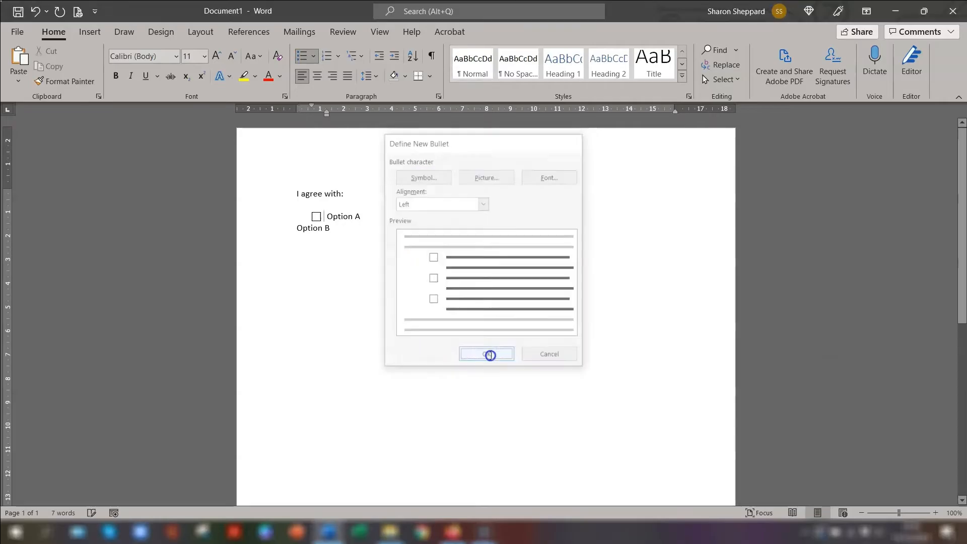
left_click(486, 354)
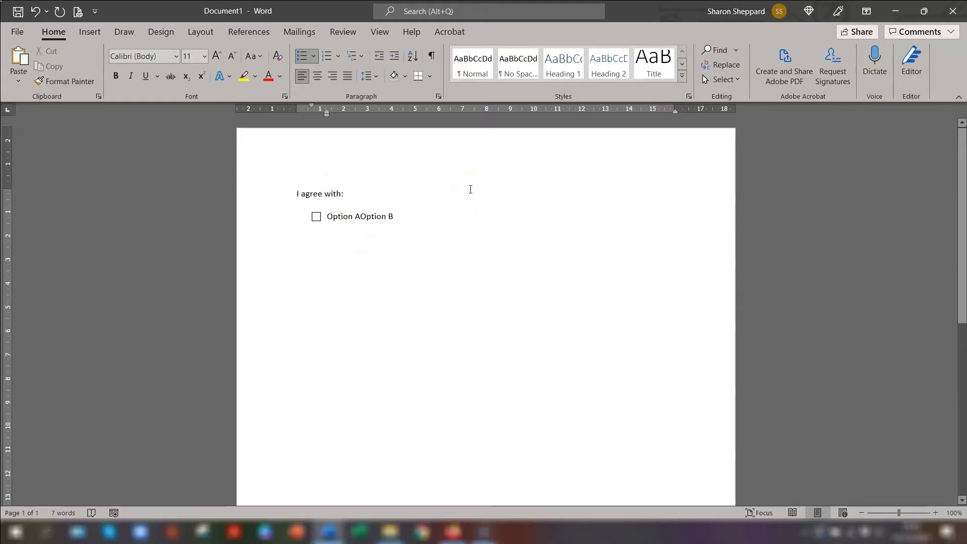
key("Enter")
type("Option")
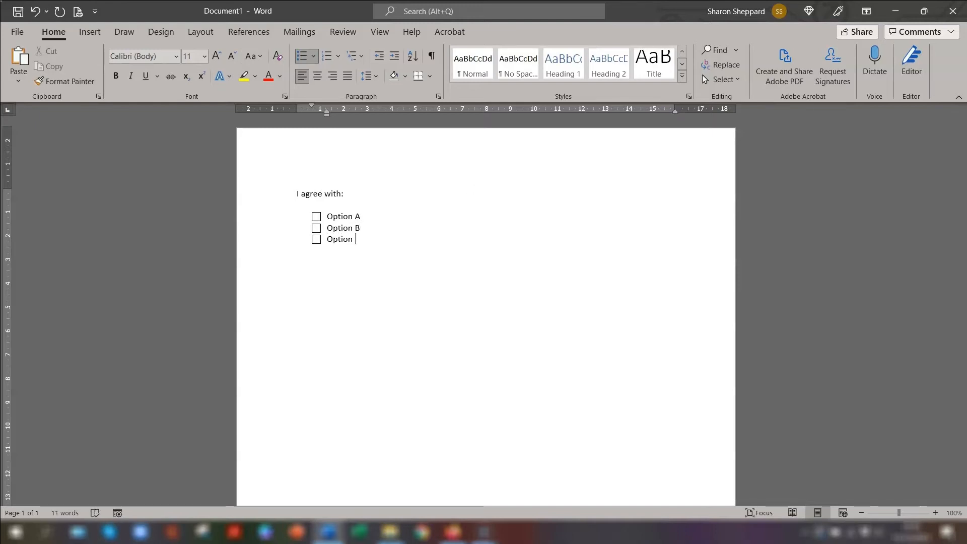
type("C")
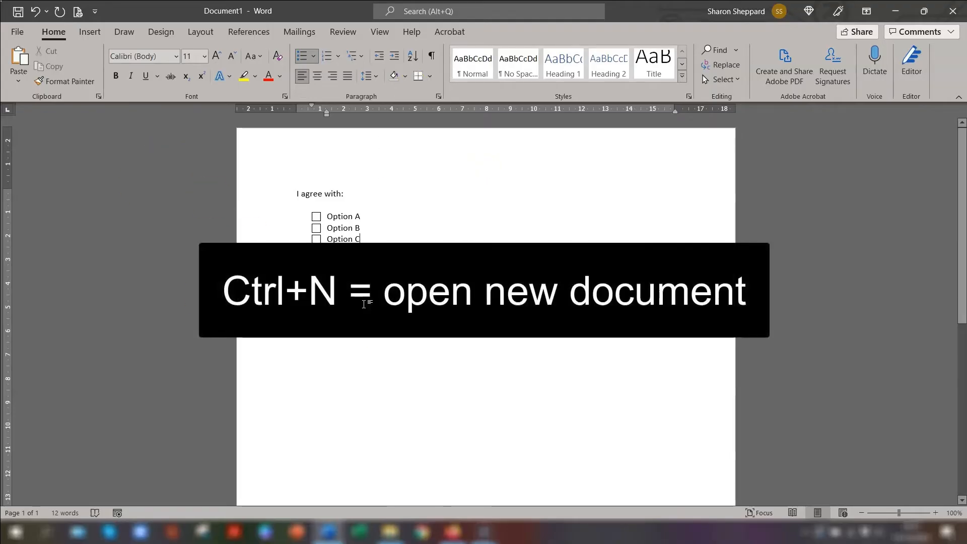
- Create a new blank document and confirm its bullet library offers the square bullet
key("ctrl+n")
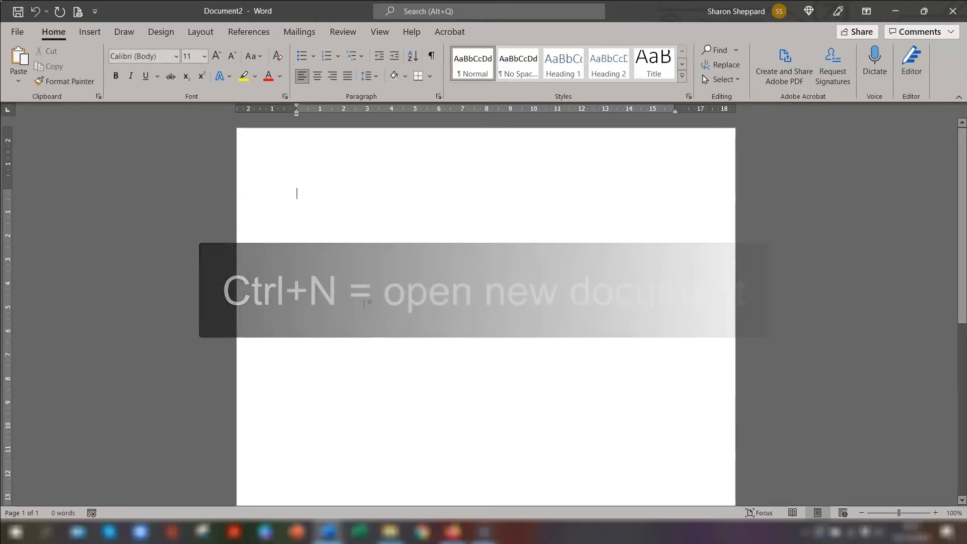
key("ctrl+n")
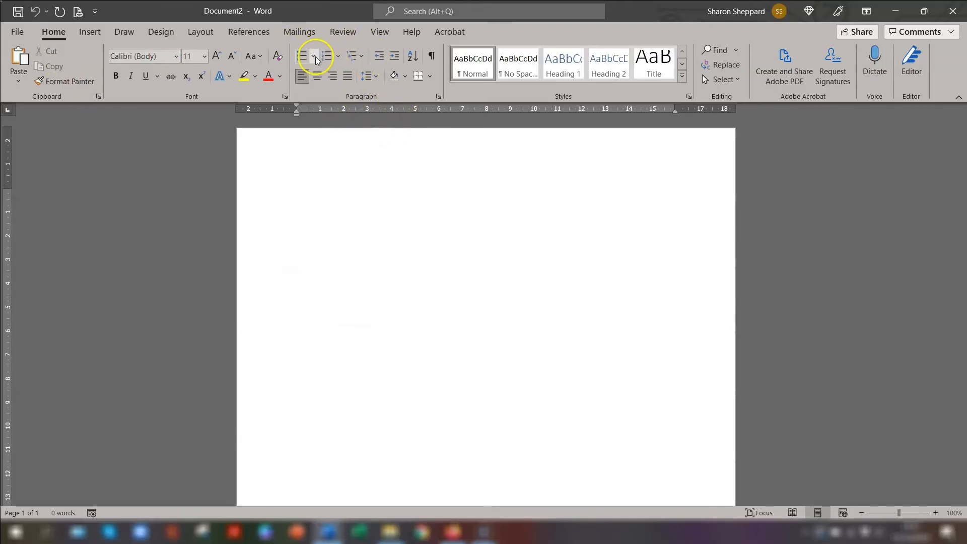
left_click(338, 60)
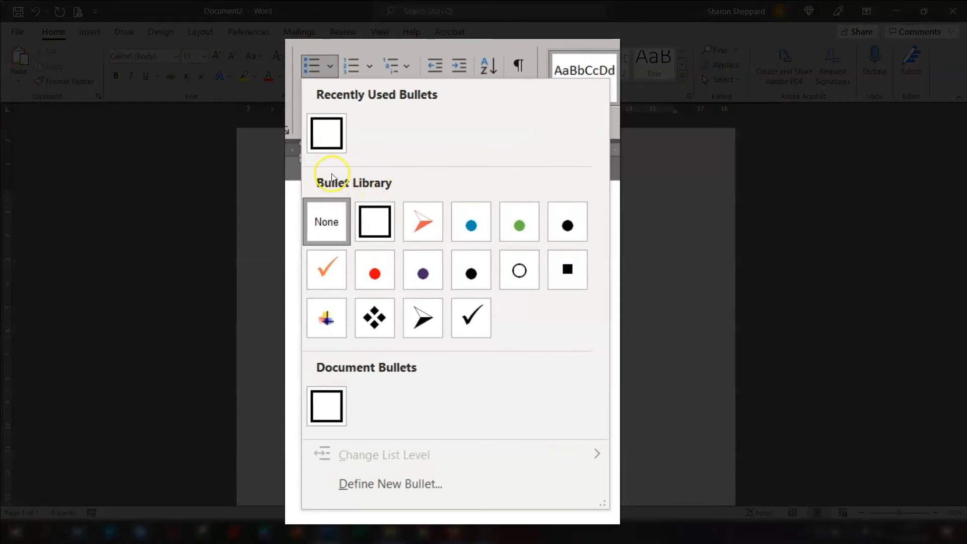
mouse_move(374, 222)
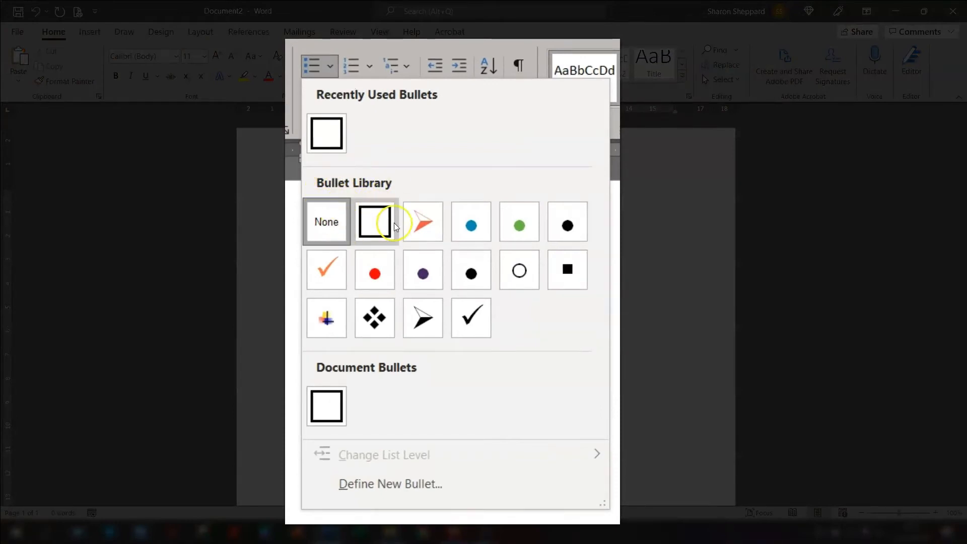
mouse_move(434, 272)
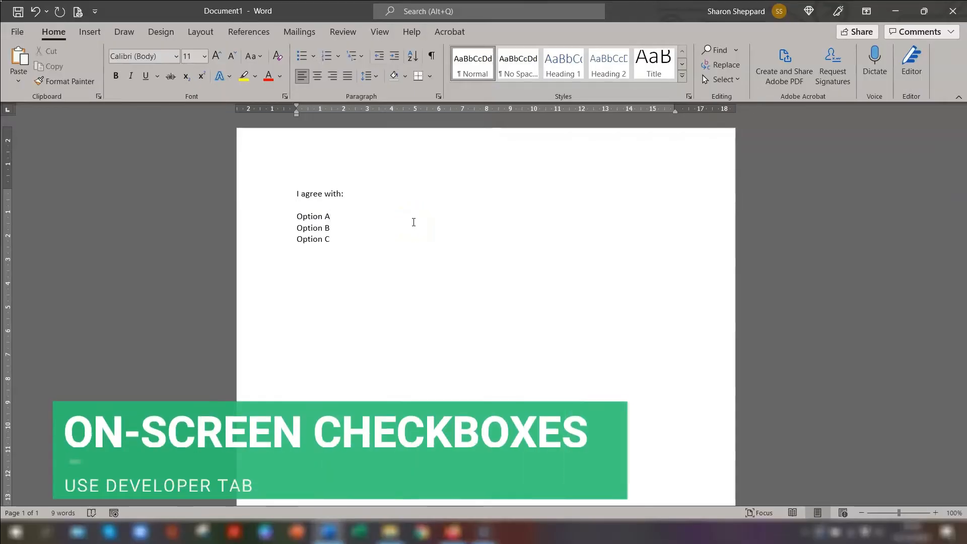
- Return to the unbulleted Option A–C document and open the File Backstage view
left_click(330, 216)
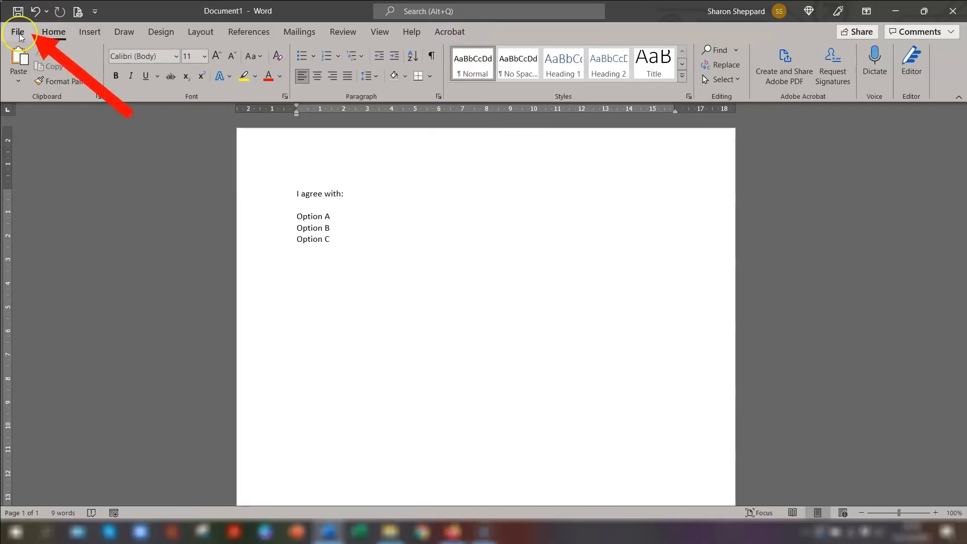
left_click(18, 32)
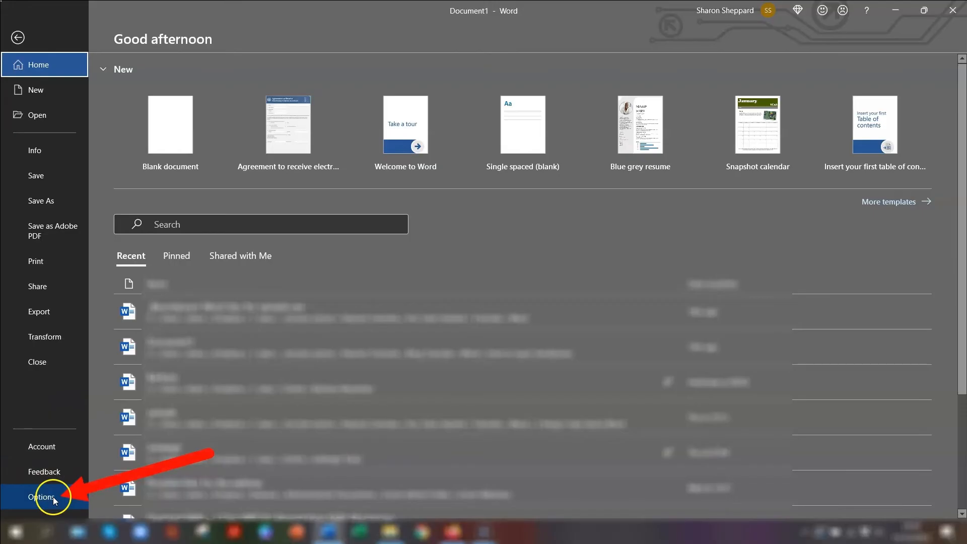
- Enable the Developer tab under Main Tabs in Word Options' Customize Ribbon
left_click(42, 497)
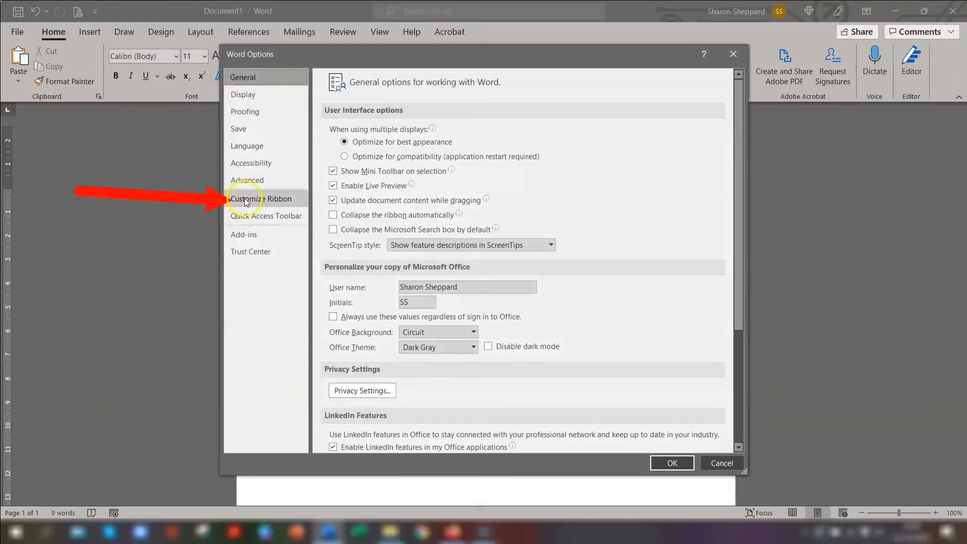
left_click(261, 198)
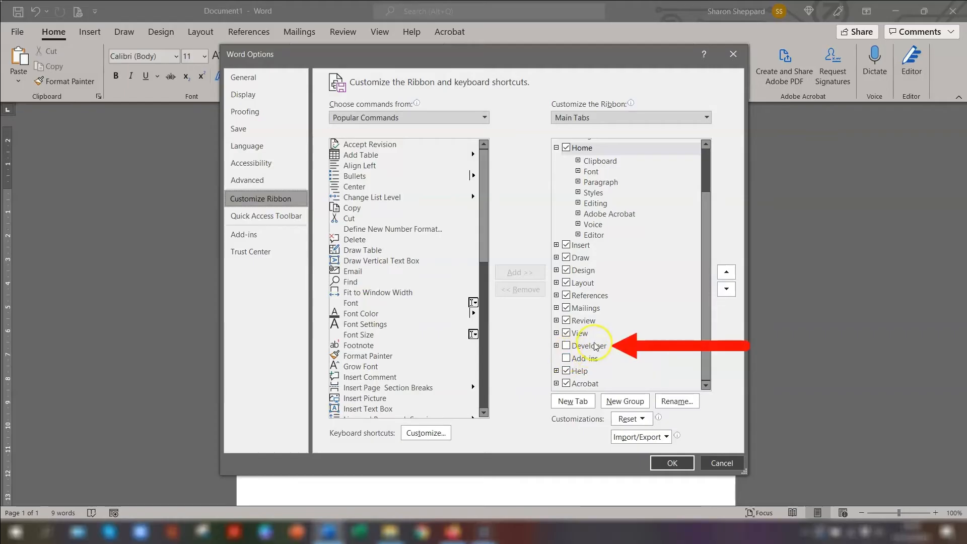
left_click(566, 345)
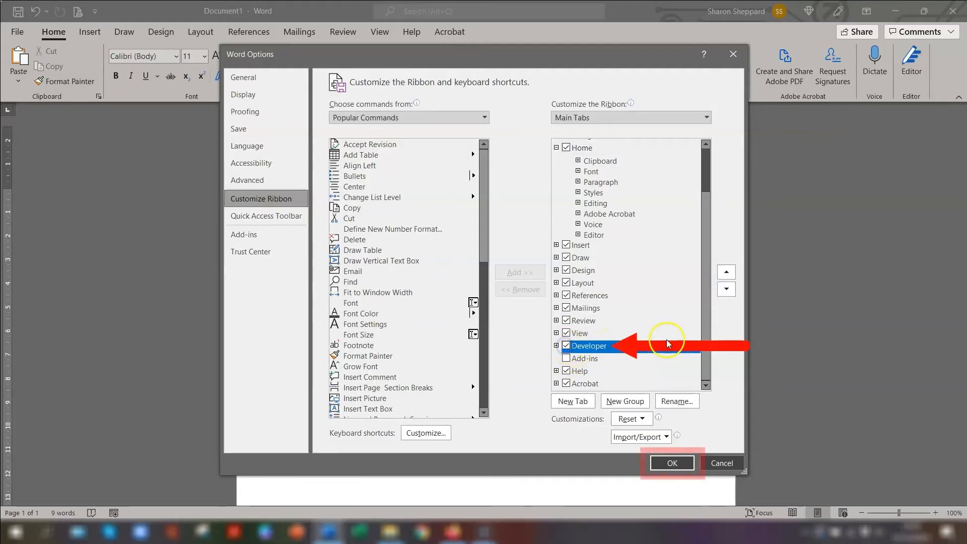
left_click(670, 463)
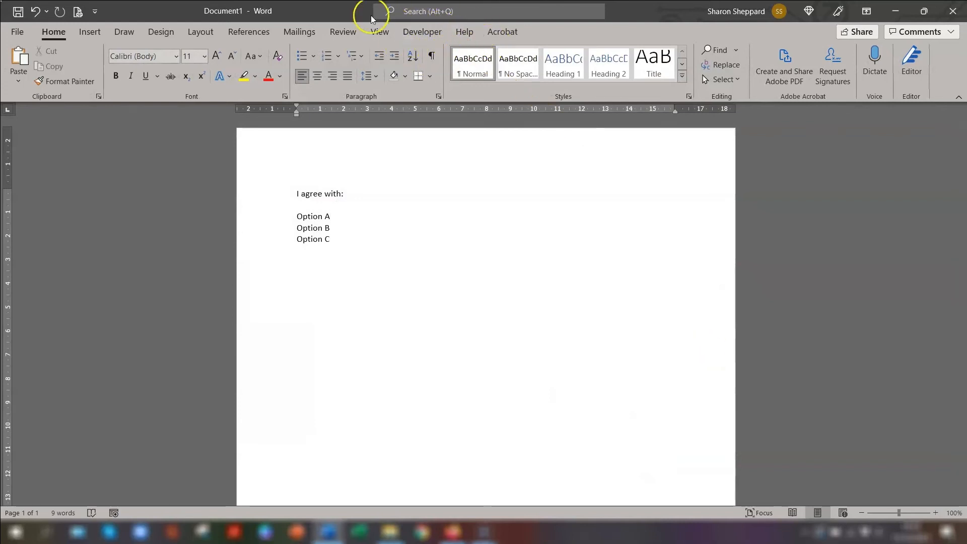
- Insert Check Box Content Controls after Options A, B and C, and test toggling them
left_click(422, 31)
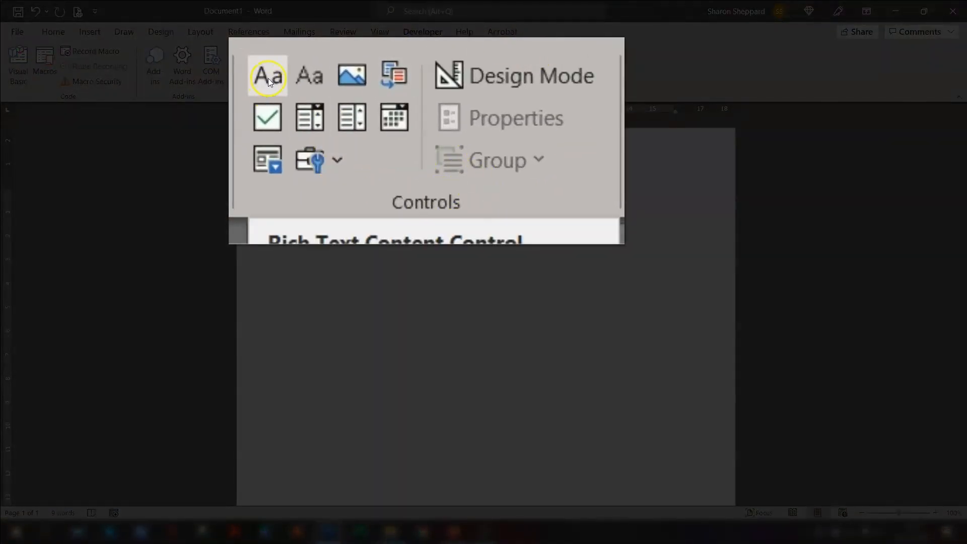
mouse_move(310, 75)
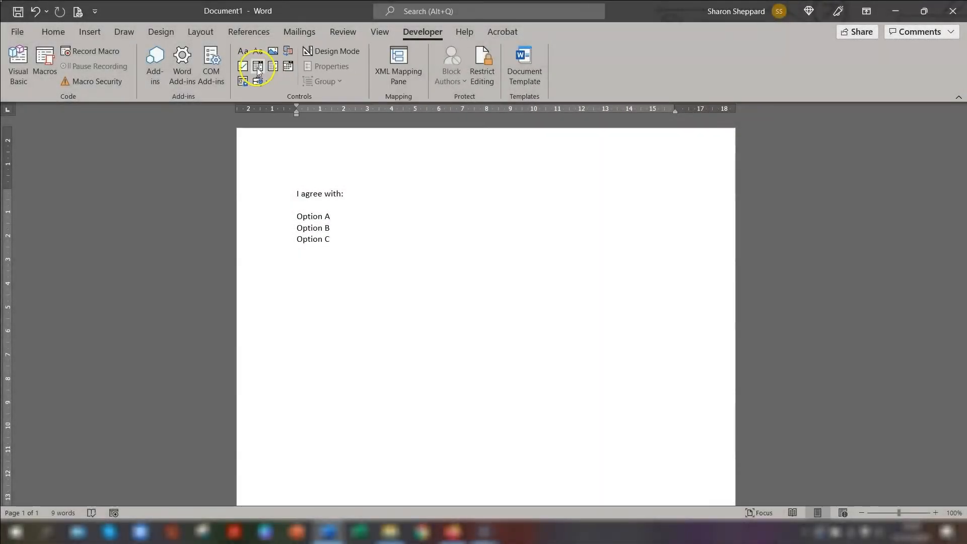
mouse_move(243, 66)
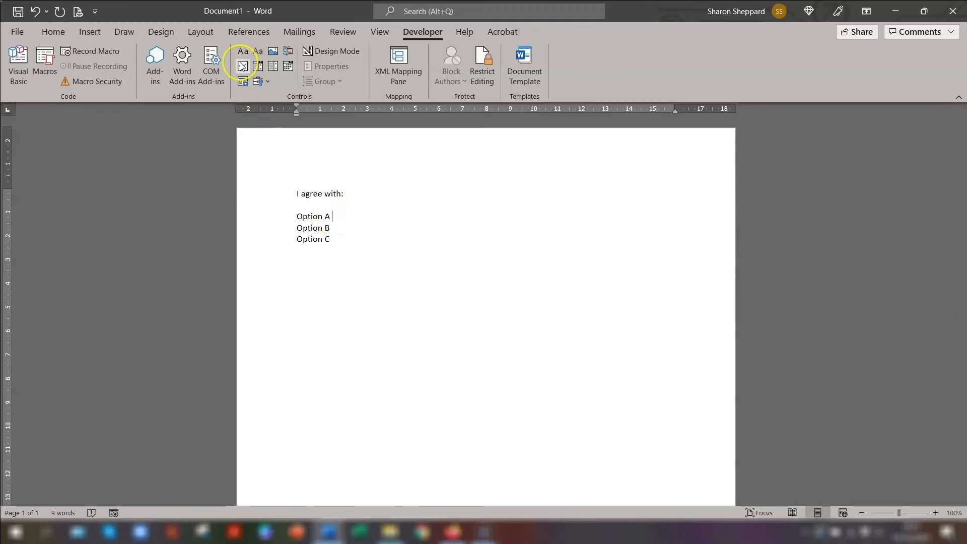
left_click(241, 66)
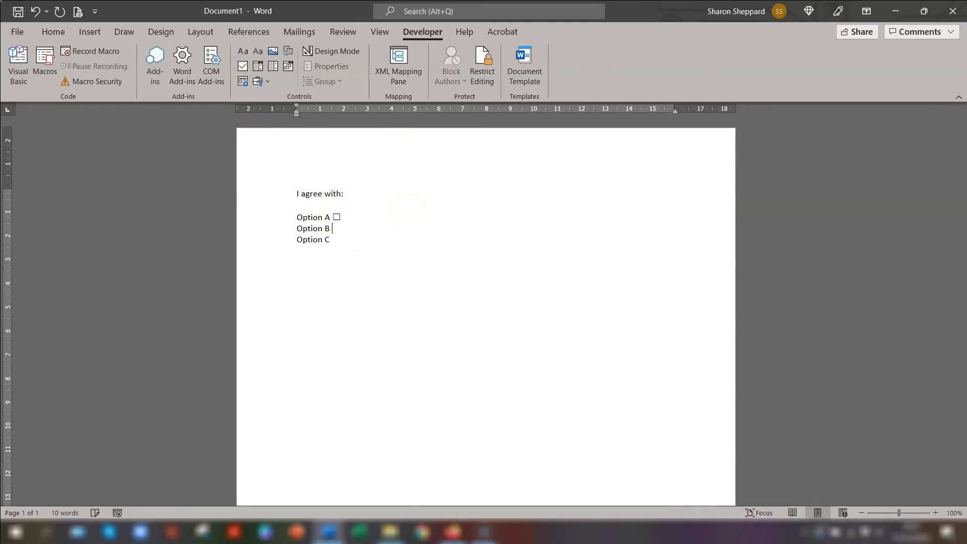
left_click(242, 66)
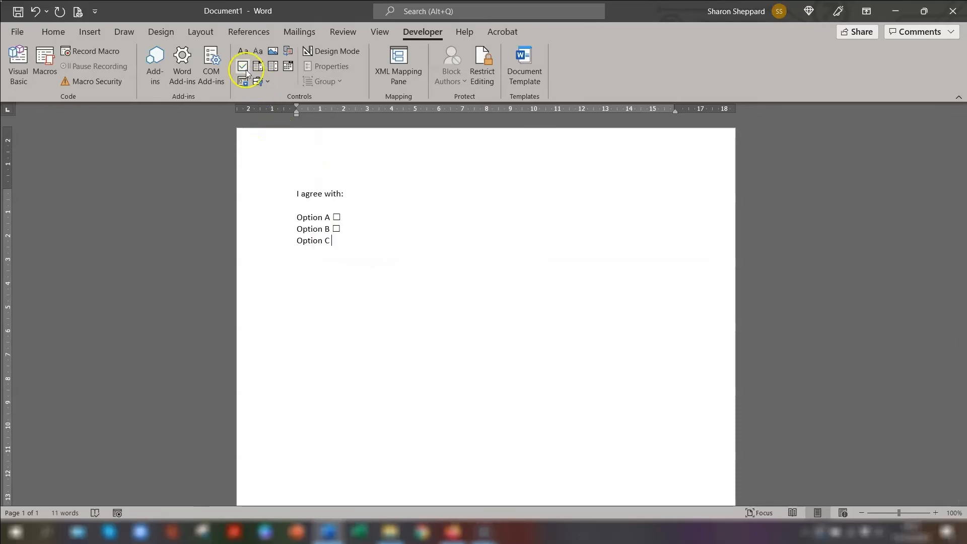
left_click(242, 66)
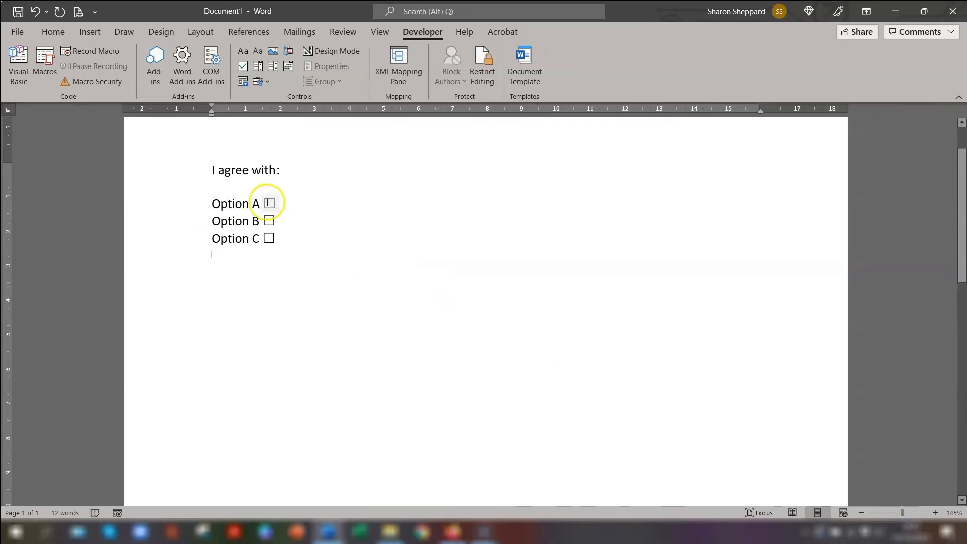
left_click(269, 220)
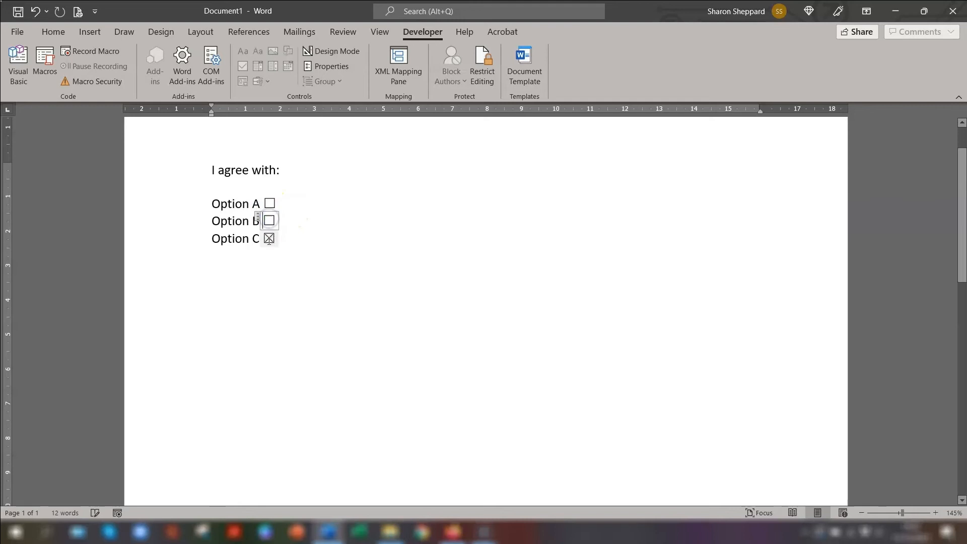
left_click(268, 239)
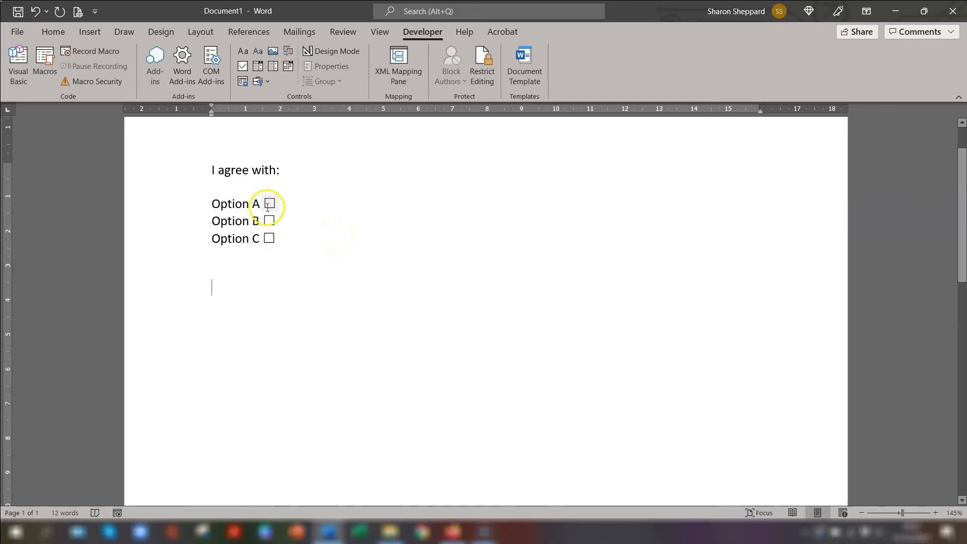
- Set Option A's checkbox checked symbol to a Webdings tick mark
left_click(270, 204)
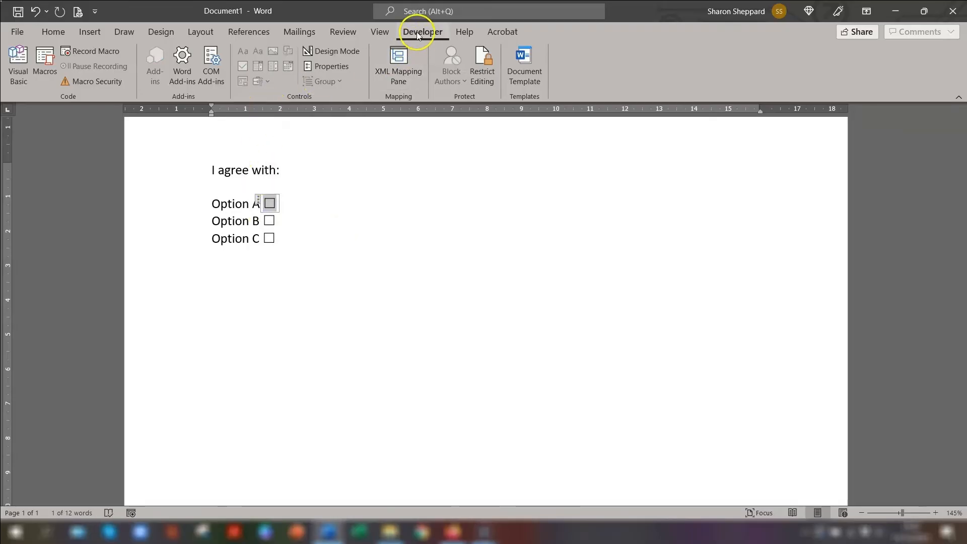
left_click(331, 65)
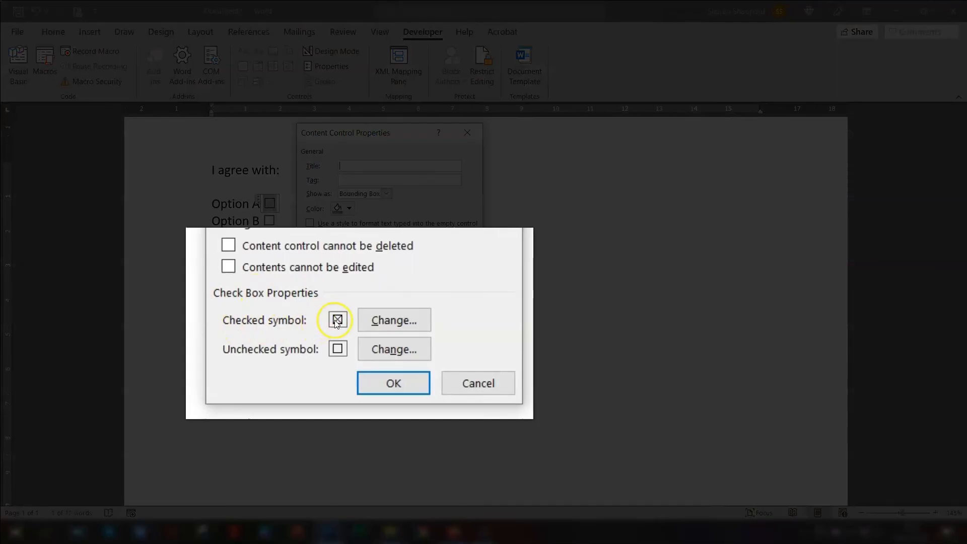
left_click(393, 319)
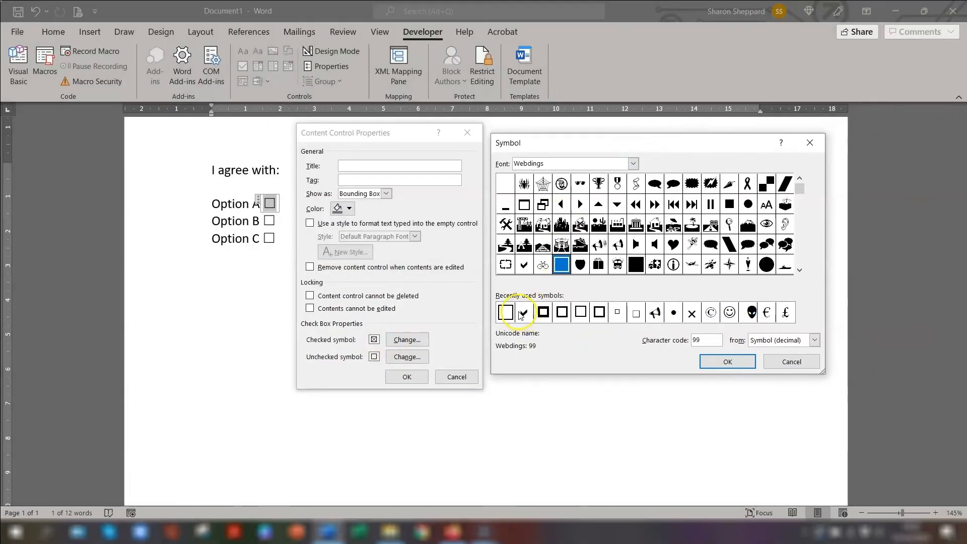
left_click(523, 311)
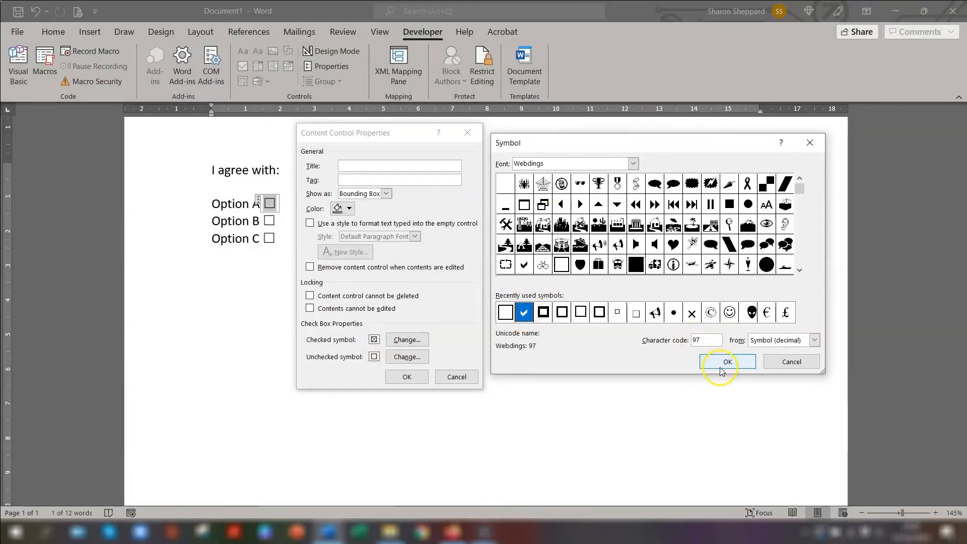
left_click(726, 362)
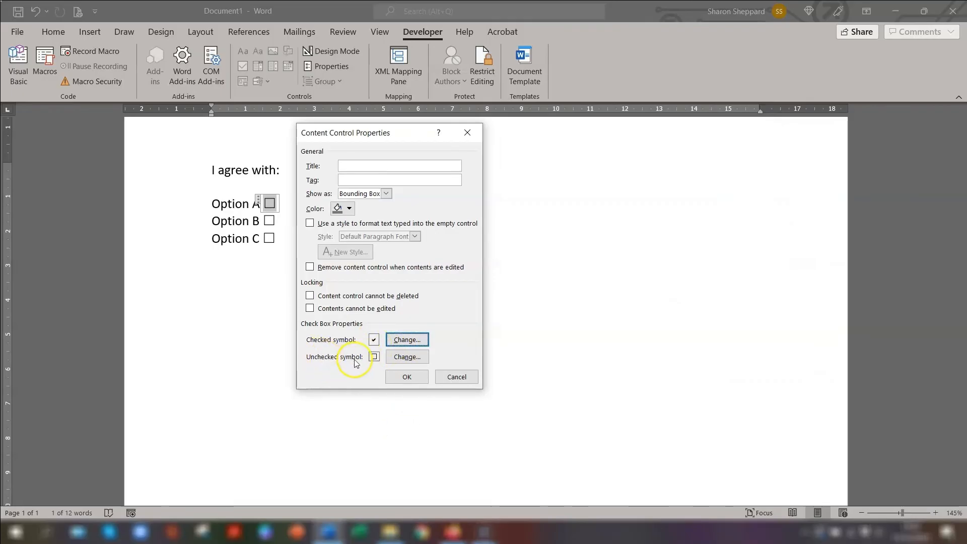
mouse_move(447, 335)
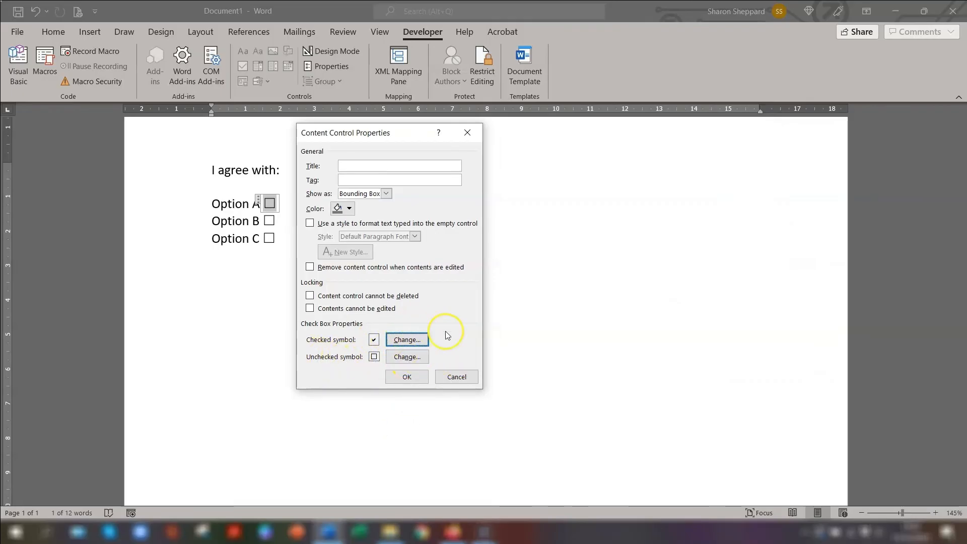
left_click(406, 377)
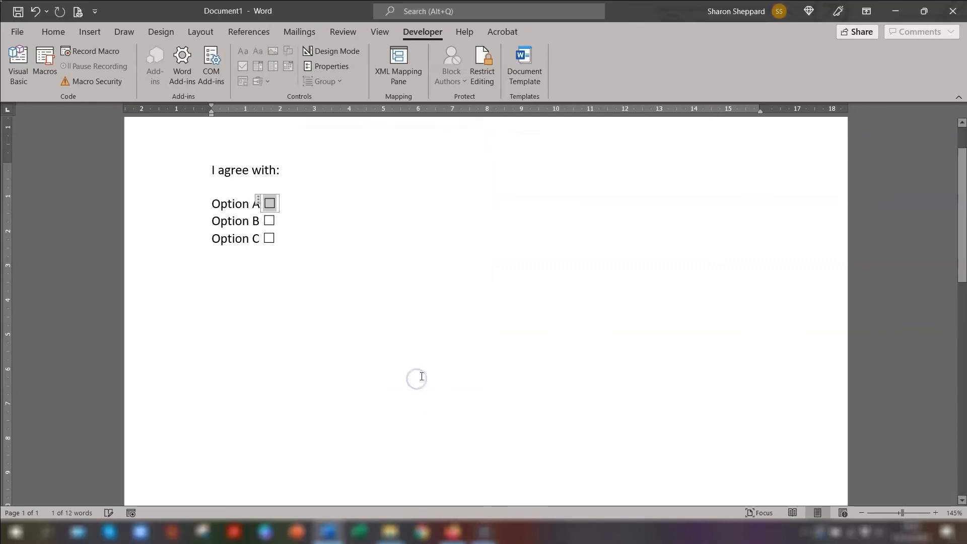
- Test ticking the Option A, B and C checkboxes
left_click(269, 203)
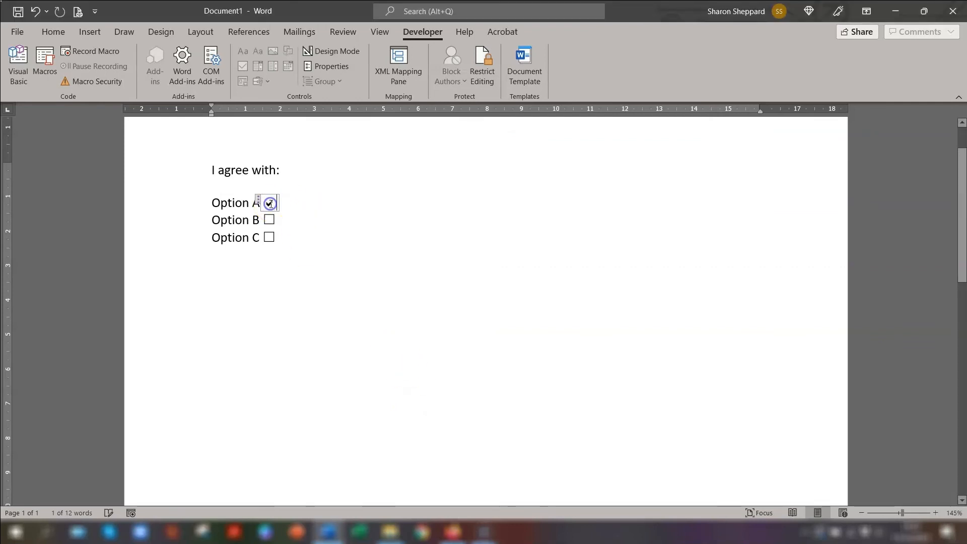
left_click(269, 202)
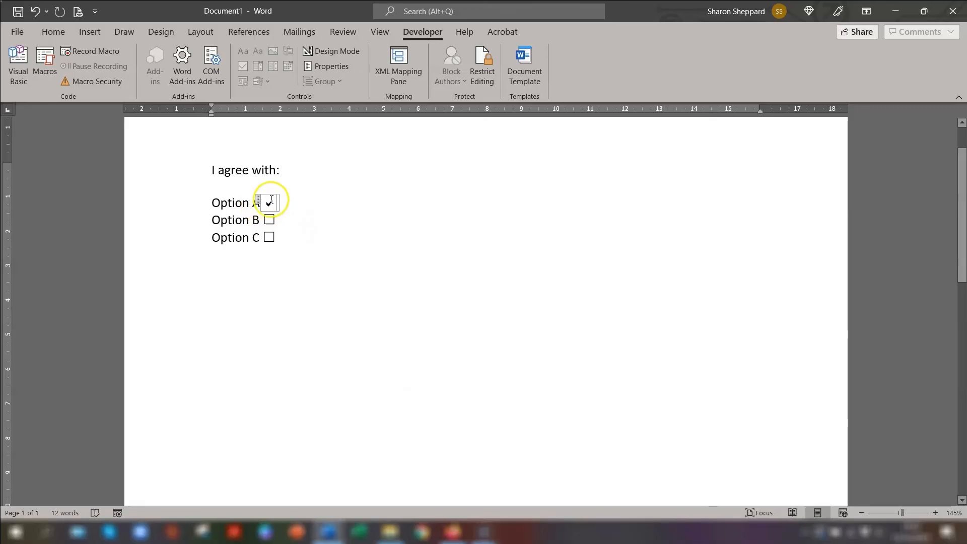
left_click(269, 202)
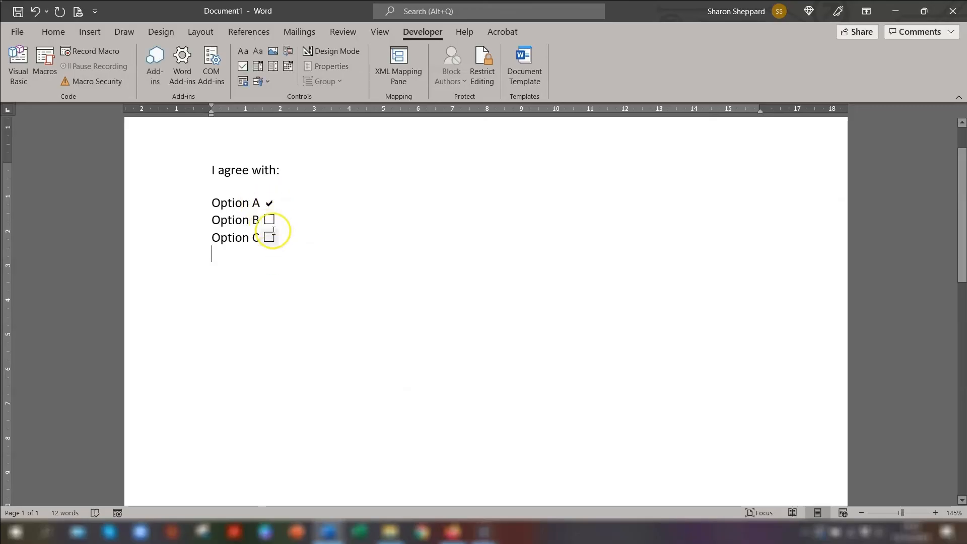
left_click(268, 219)
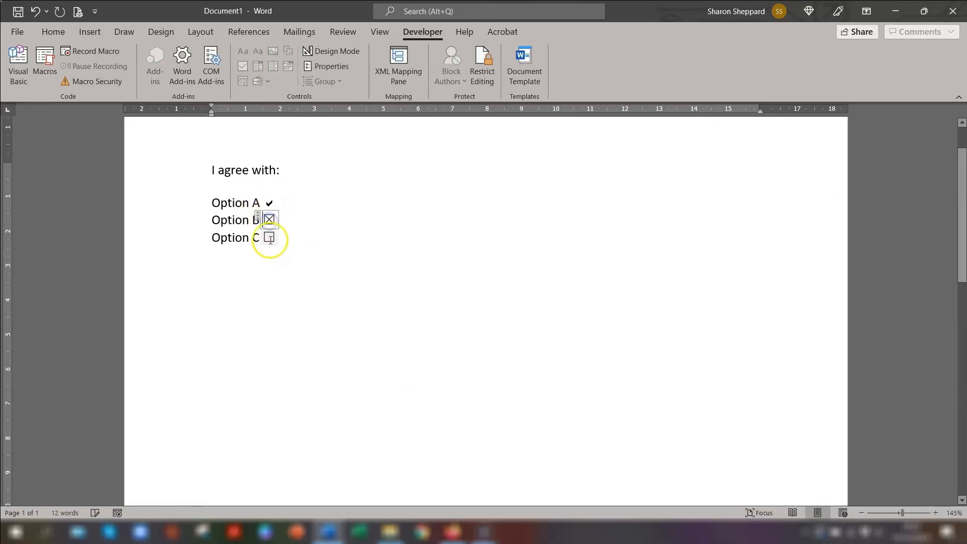
left_click(269, 237)
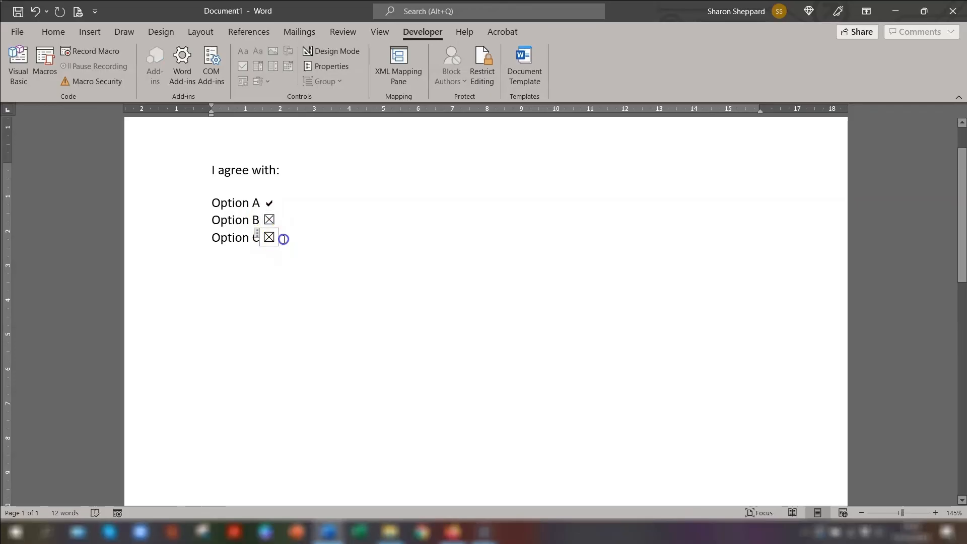
- Replace the old checkbox with a pasted copy of Option A's tick-style checkbox
left_click(268, 237)
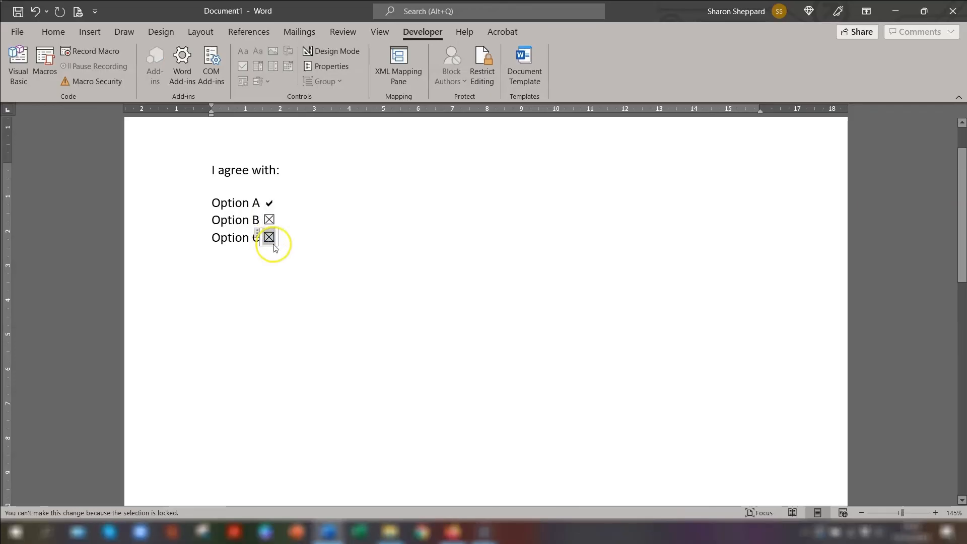
left_click(269, 237)
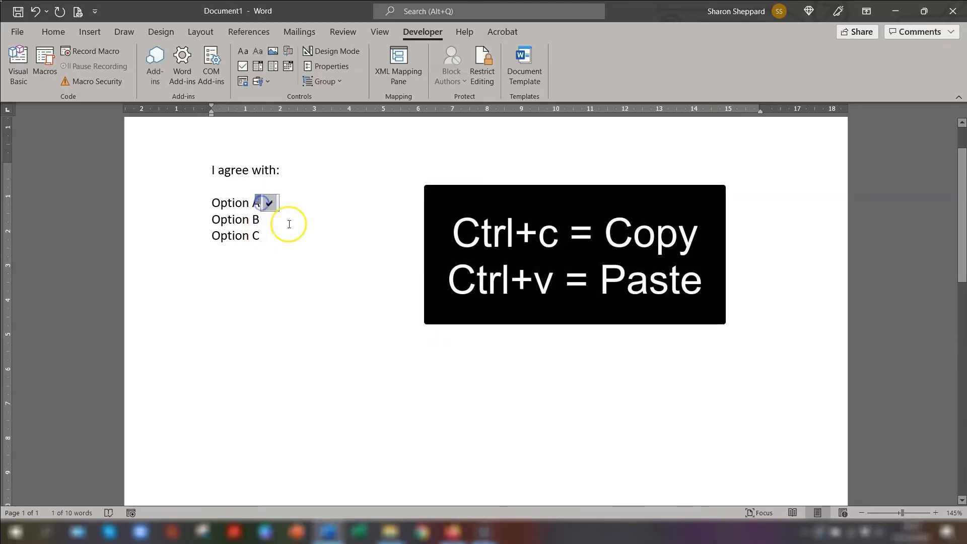
key("ctrl+v")
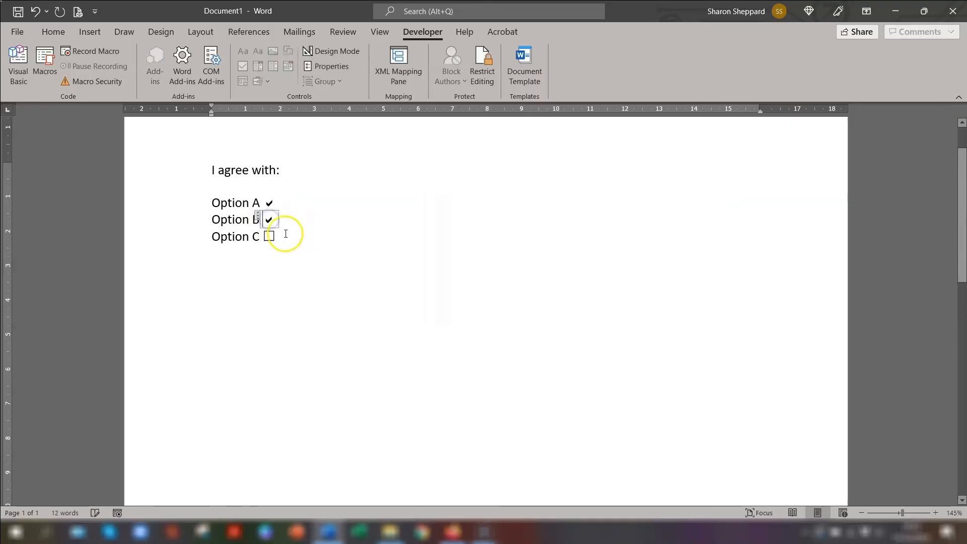
- Untick Option B, select the checkboxes and set their Font Color to orange
left_click(268, 219)
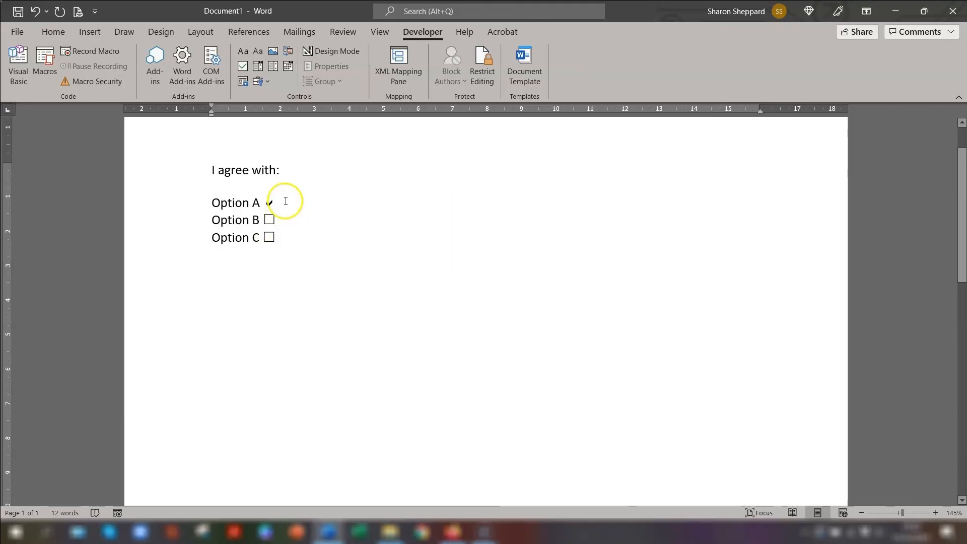
left_click(269, 203)
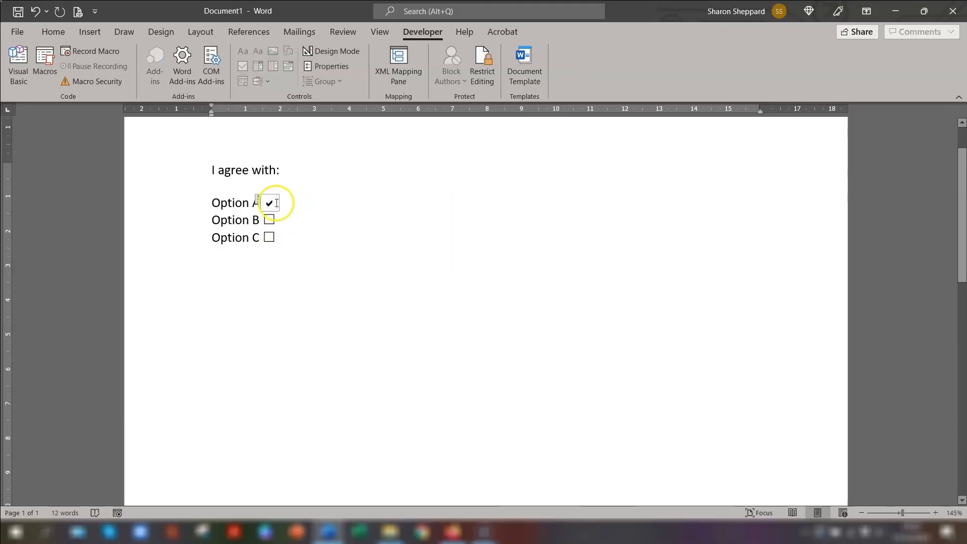
left_click(269, 203)
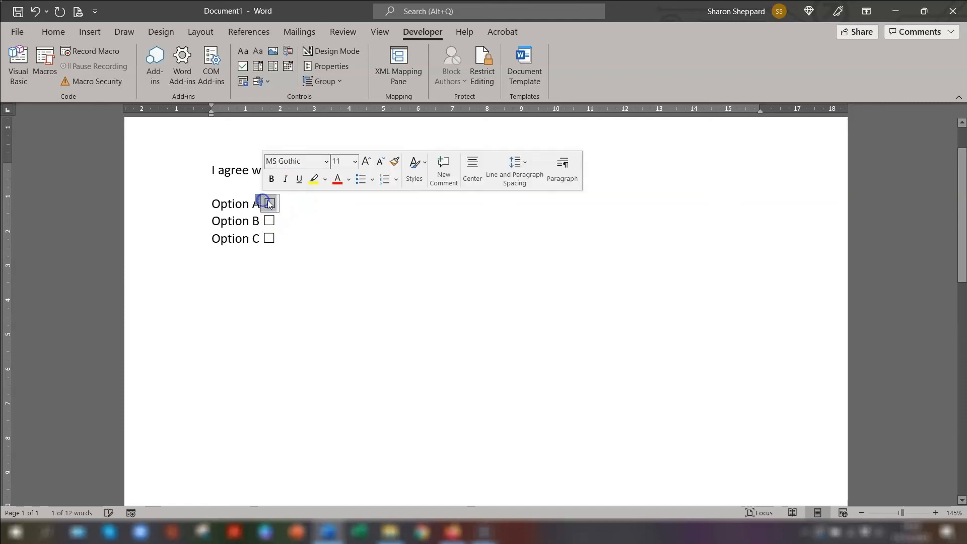
left_click(53, 31)
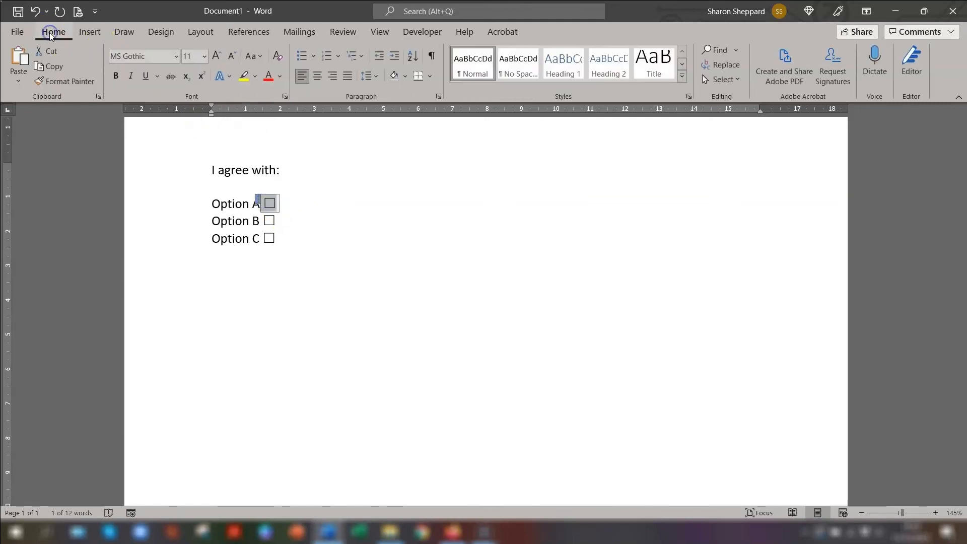
left_click(282, 76)
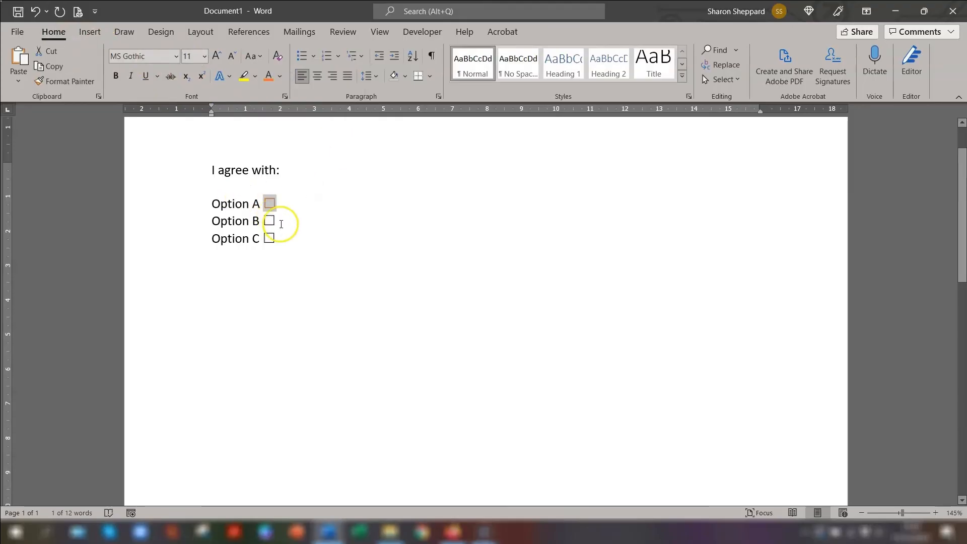
- Tick Option A and toggle Option B to check the orange colour
left_click(269, 203)
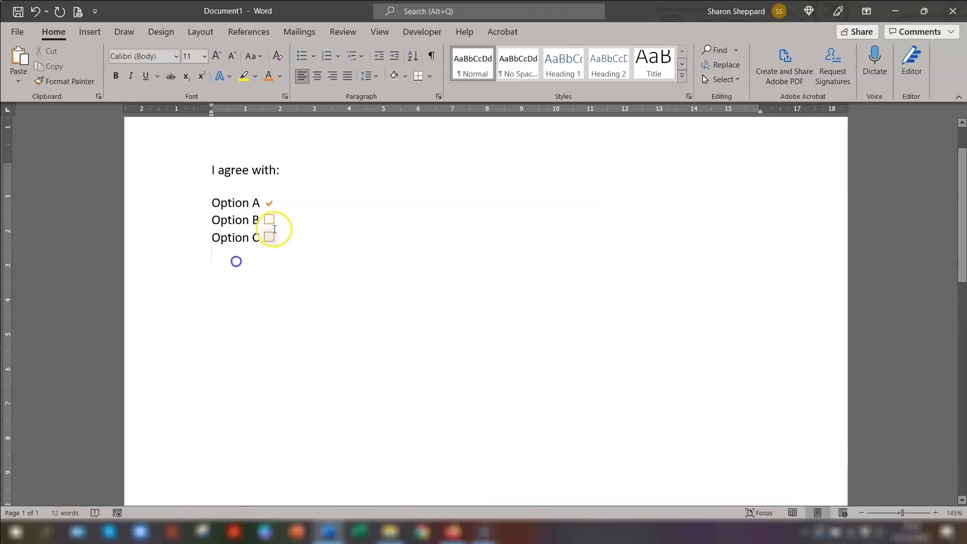
left_click(269, 219)
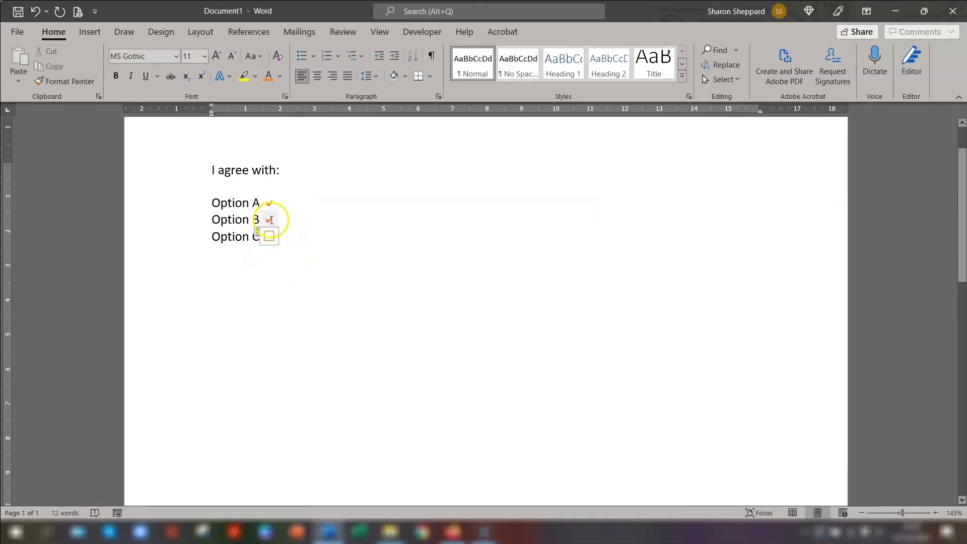
left_click(269, 219)
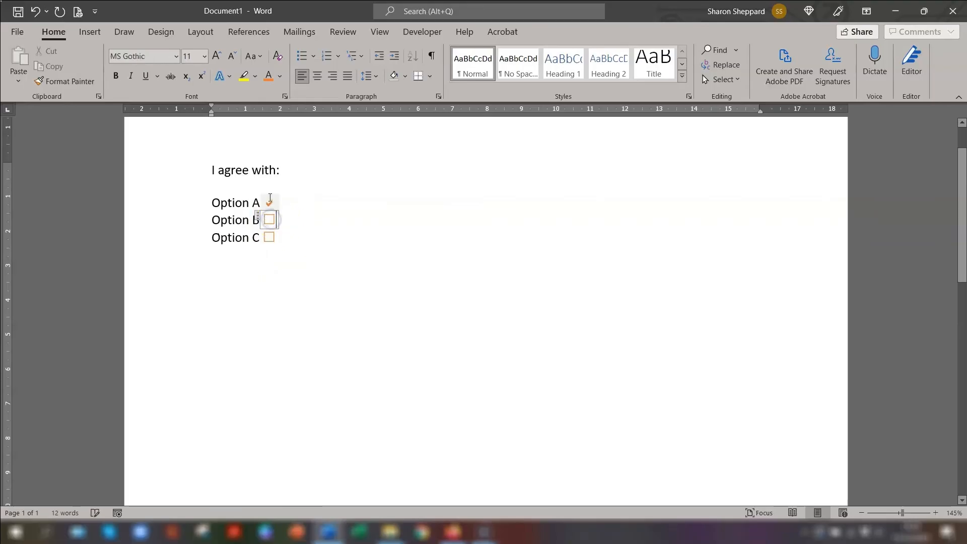